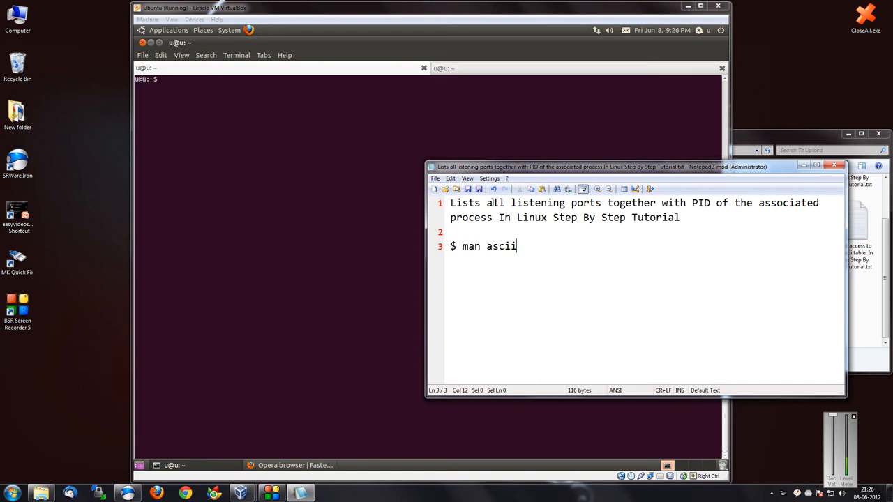
pyautogui.moveTo(658, 203)
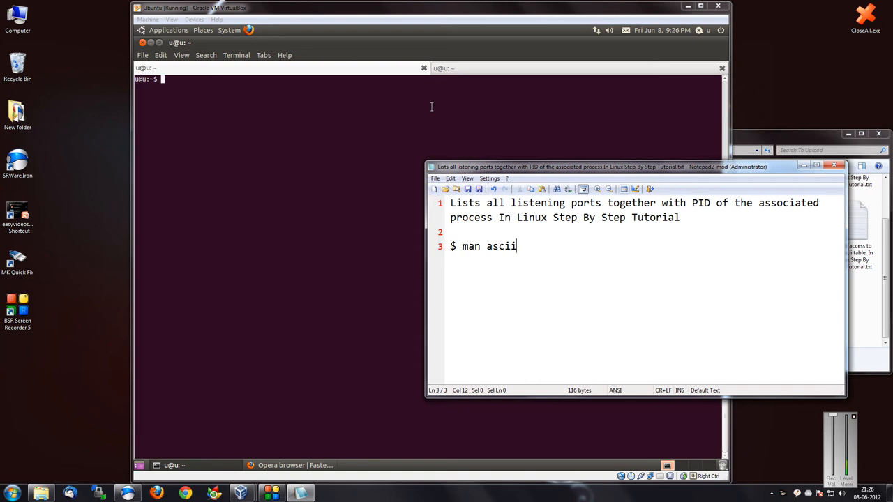
pyautogui.moveTo(421, 48)
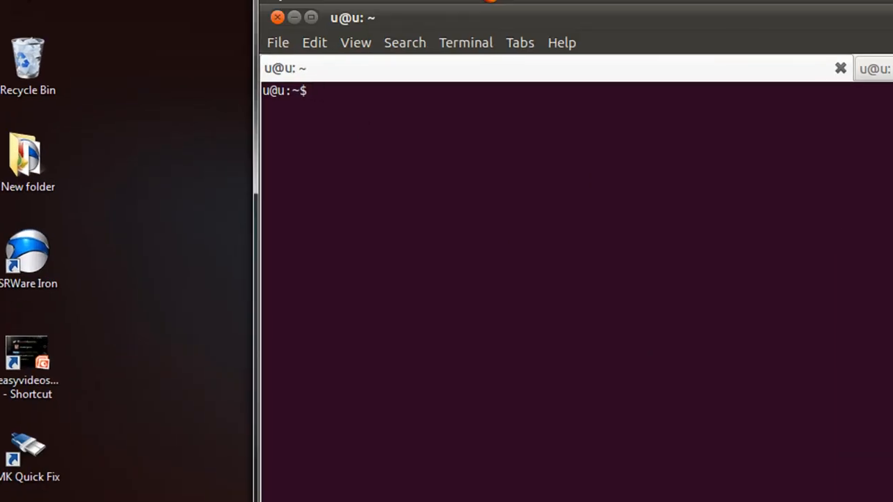
pyautogui.write('netstat')
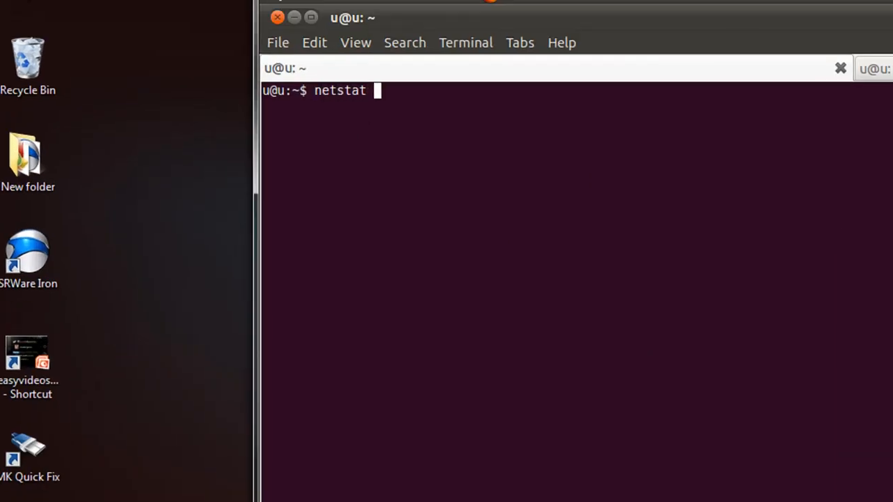
pyautogui.write('-tlnp')
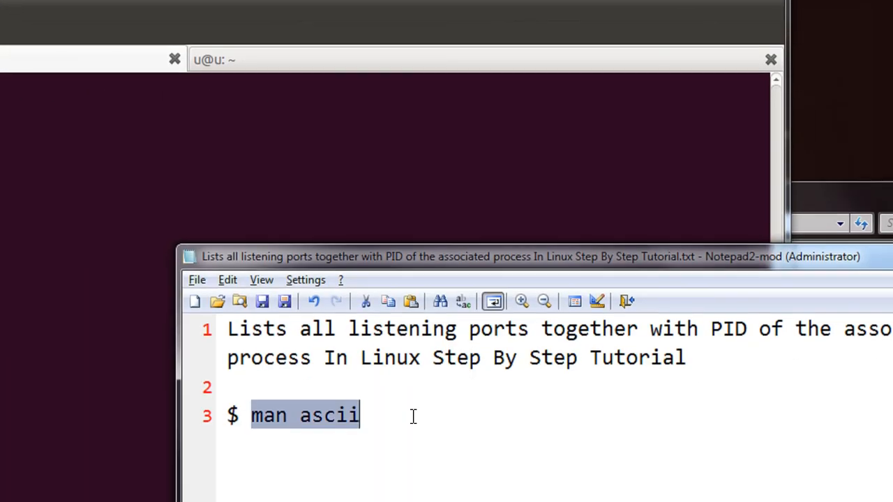
pyautogui.write('netstat')
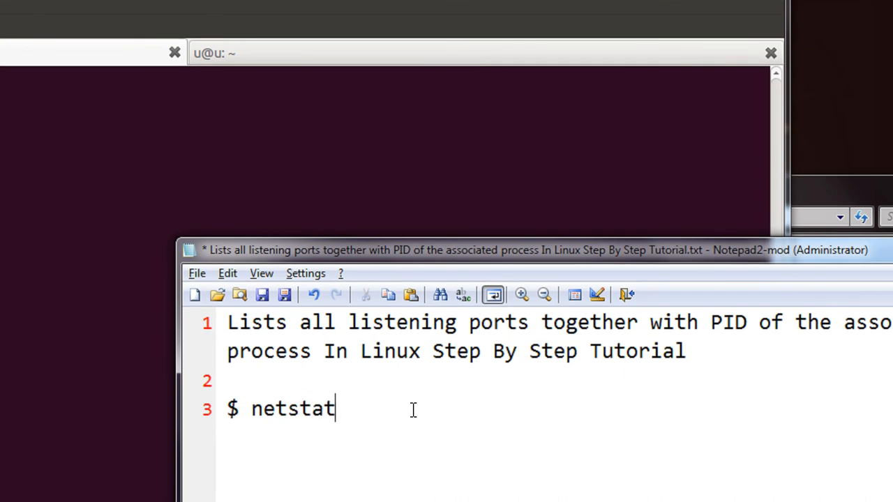
pyautogui.write('tlnp')
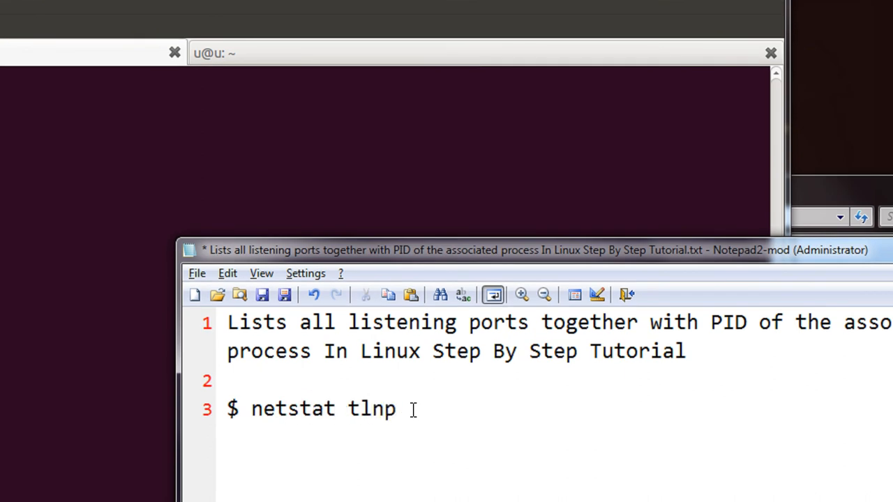
pyautogui.write('-tlnp')
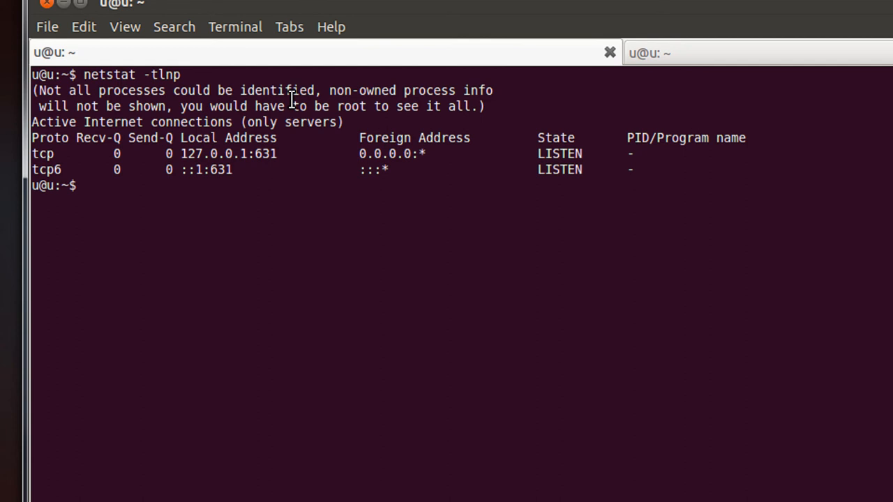
pyautogui.write('sudo')
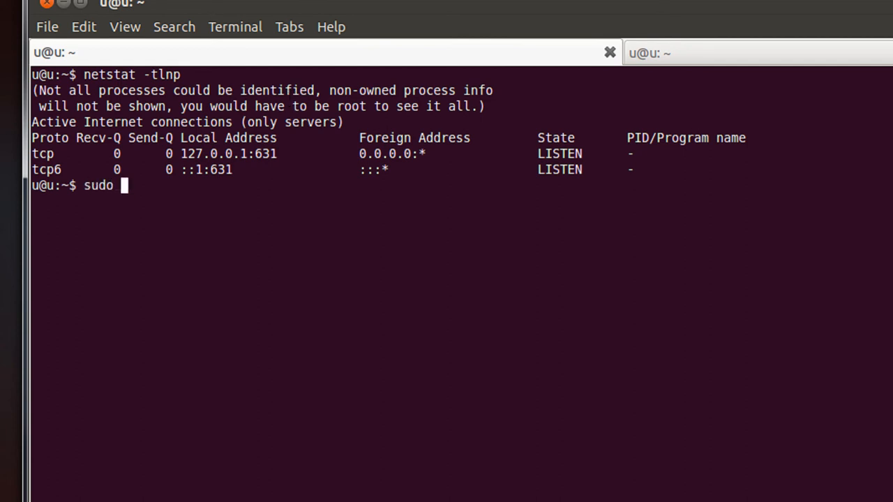
pyautogui.write('netstat')
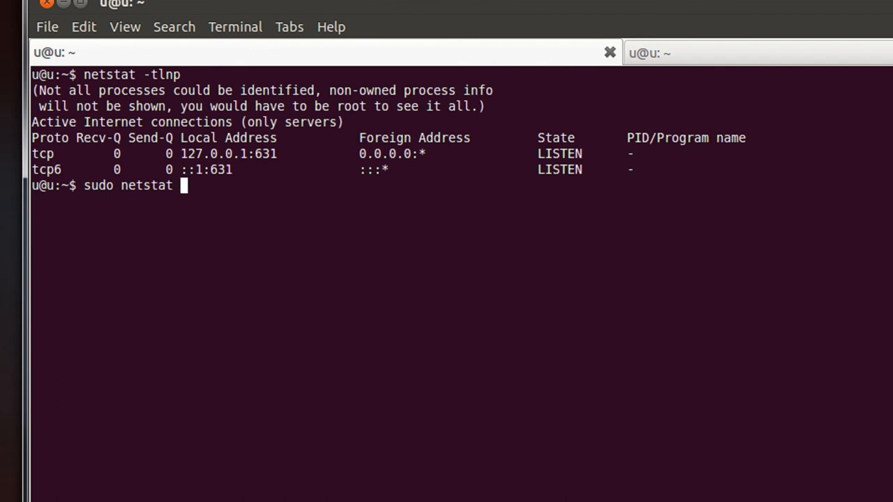
pyautogui.write('-tlnp')
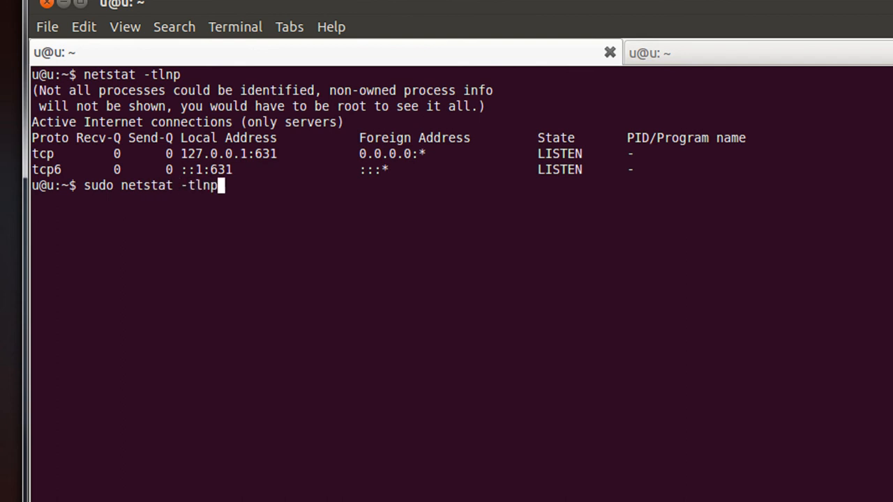